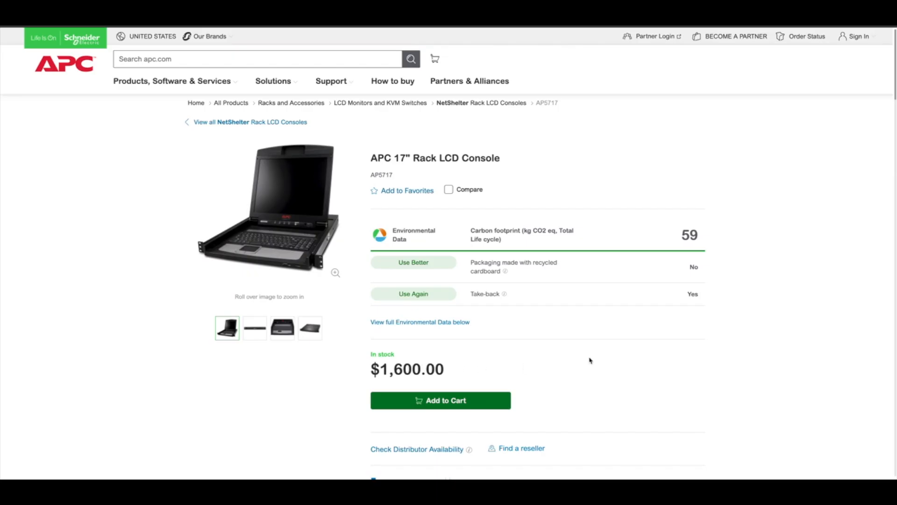
scroll(down, 3)
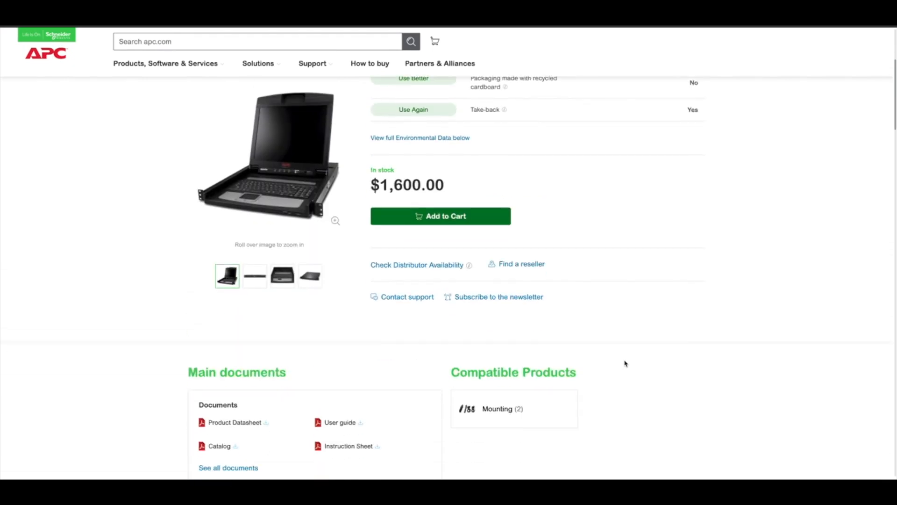
scroll(up, 3)
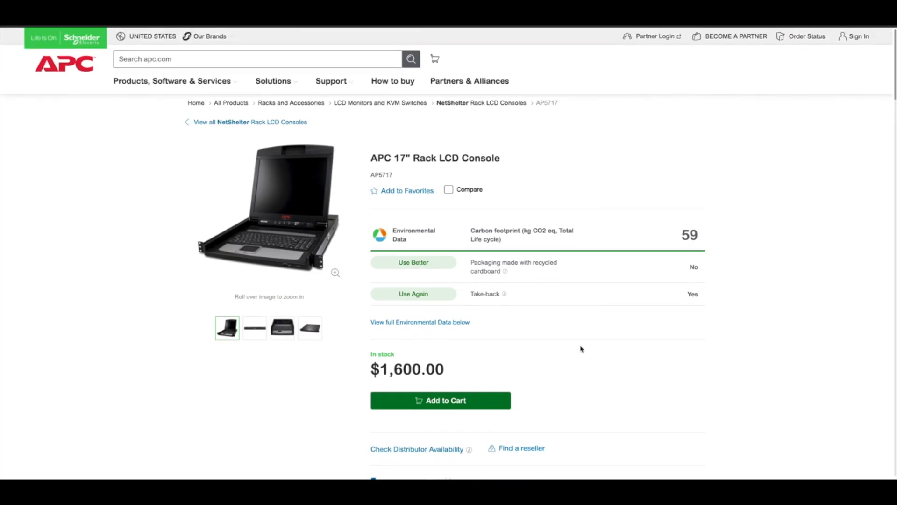
scroll(down, 3)
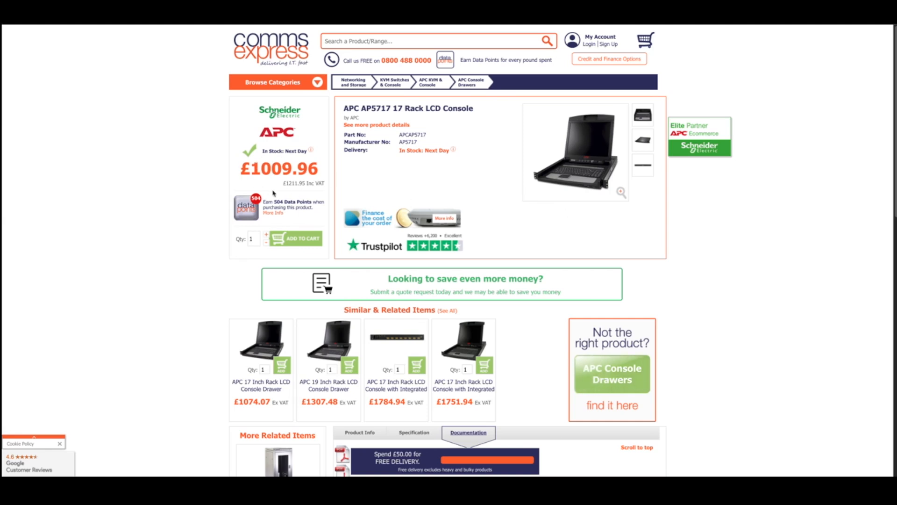
mouse_move(296, 198)
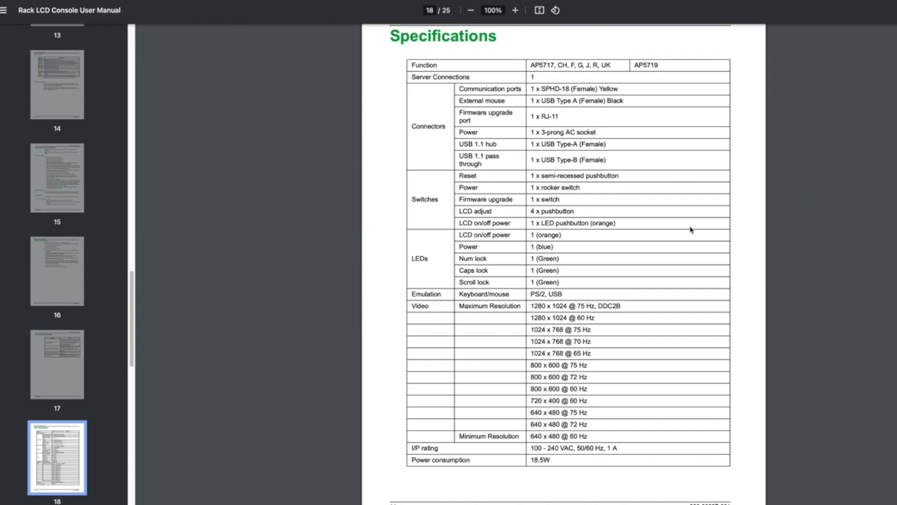
mouse_move(496, 106)
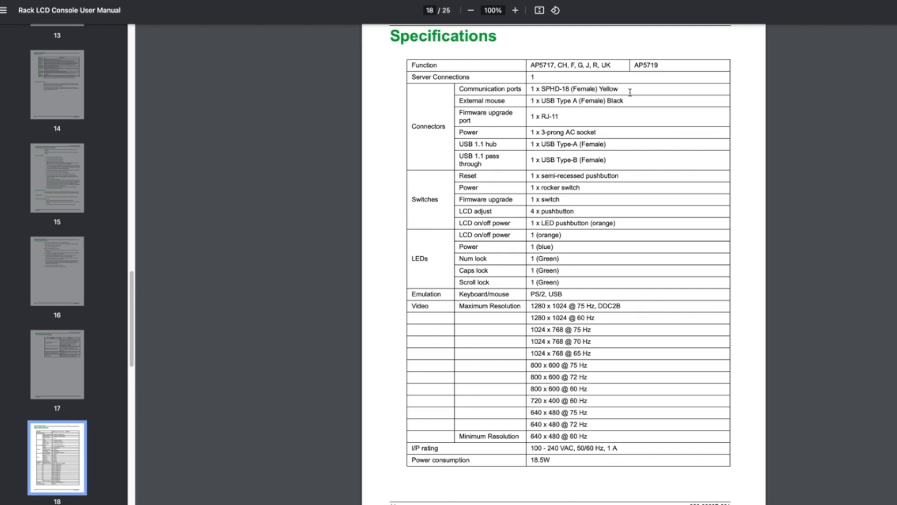
mouse_move(632, 133)
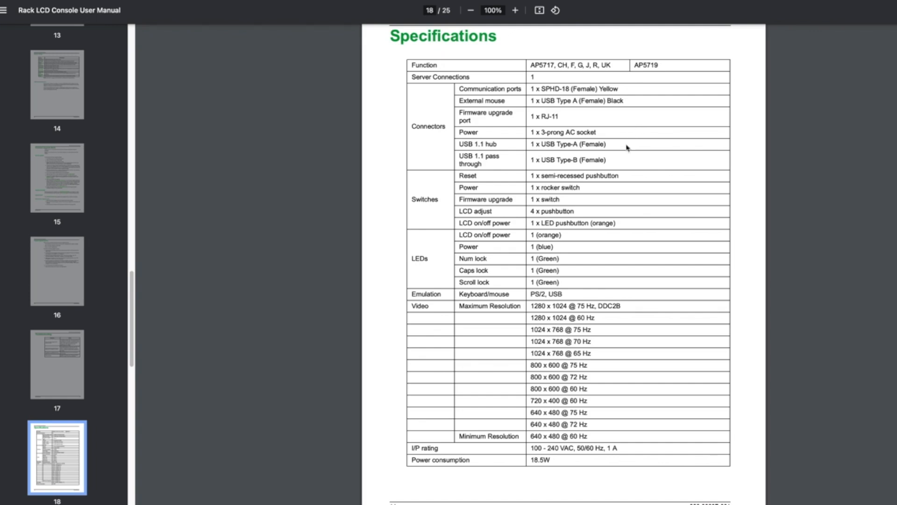
scroll(down, 3)
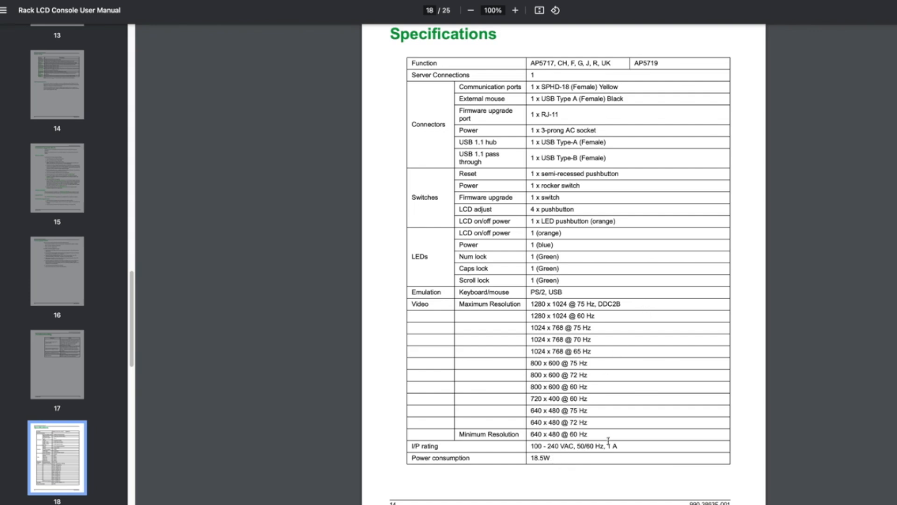
scroll(down, 3)
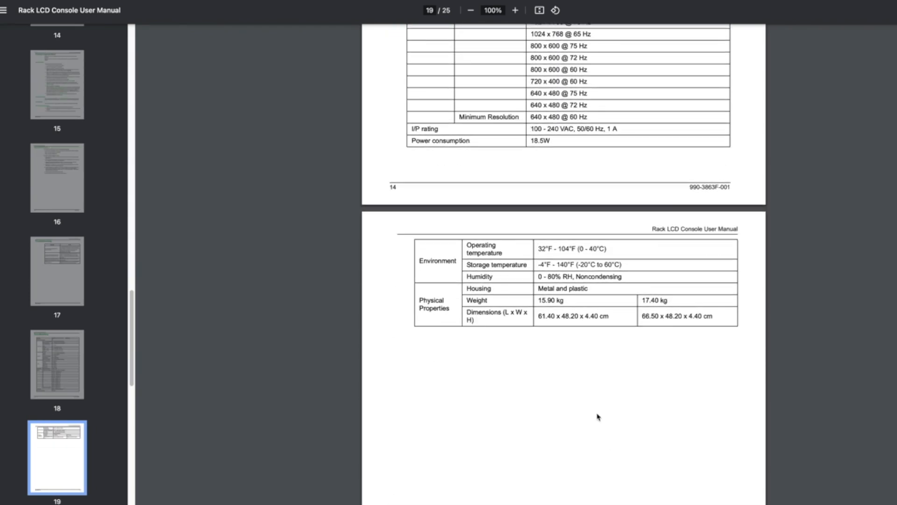
scroll(down, 3)
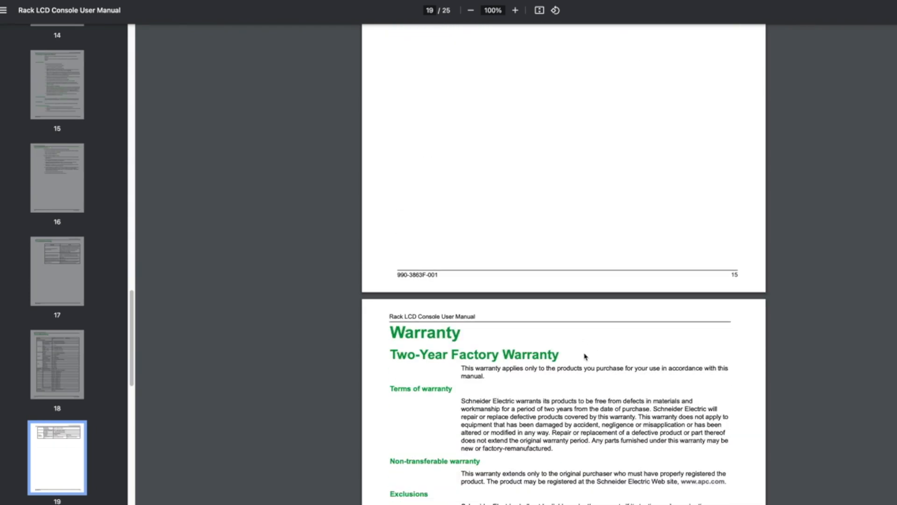